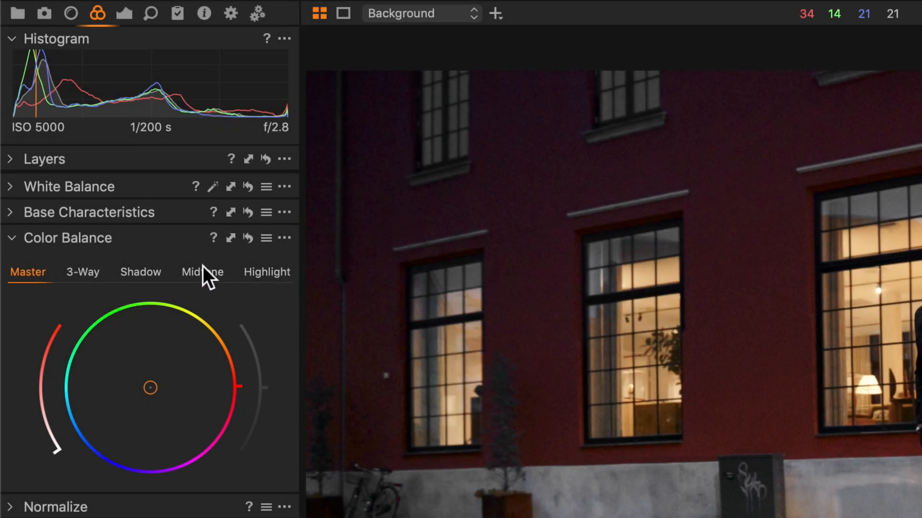
# Review the midtone and highlight wheels, then tint the night street photo's shadows toward magenta.
pyautogui.click(203, 272)
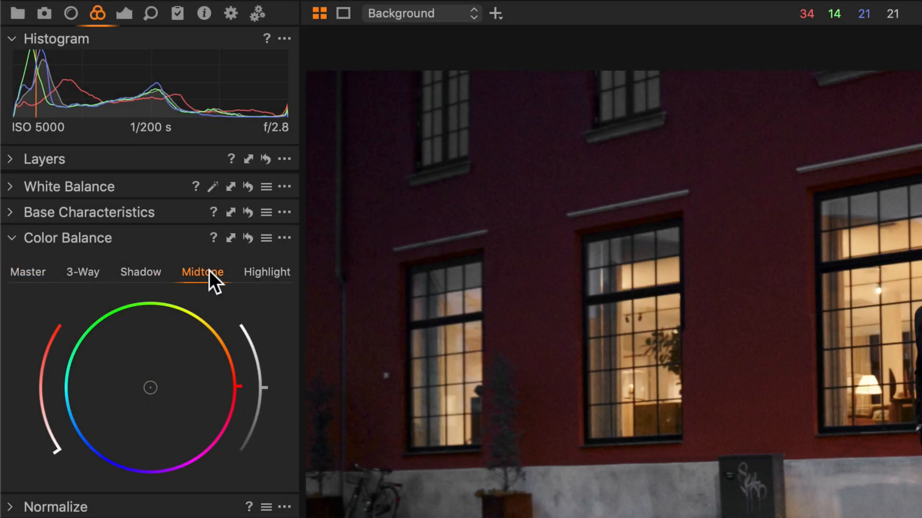
pyautogui.click(266, 271)
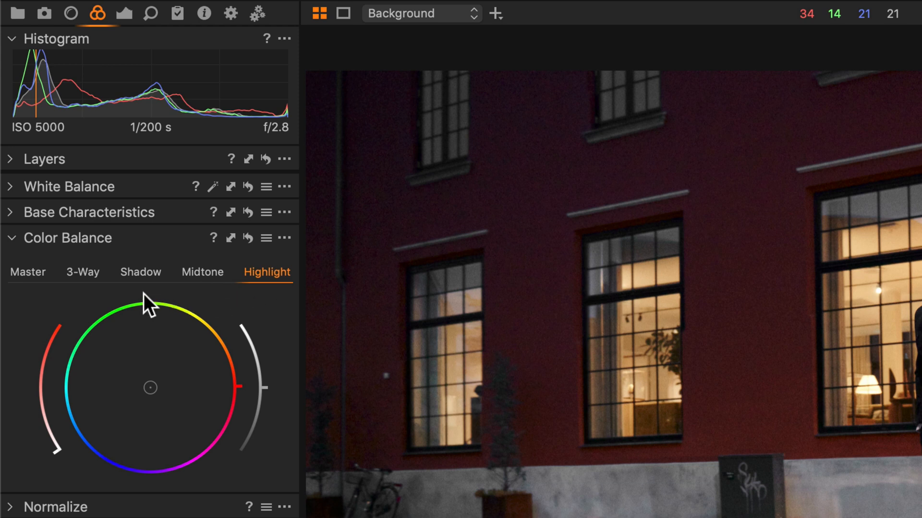
pyautogui.click(83, 271)
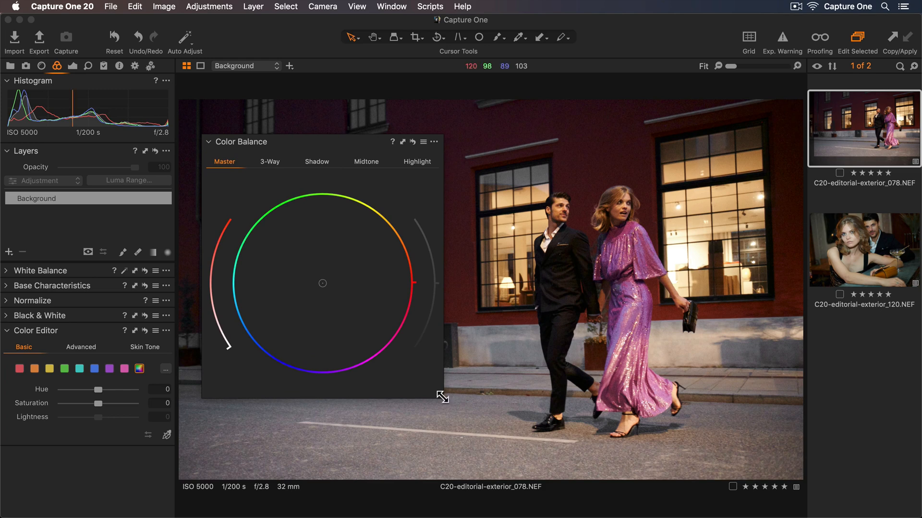
pyautogui.moveTo(323, 163)
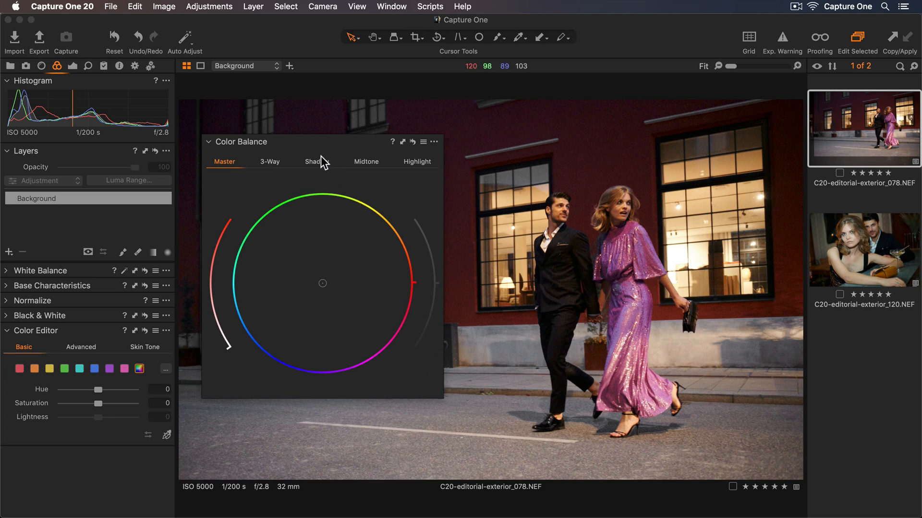
pyautogui.click(316, 161)
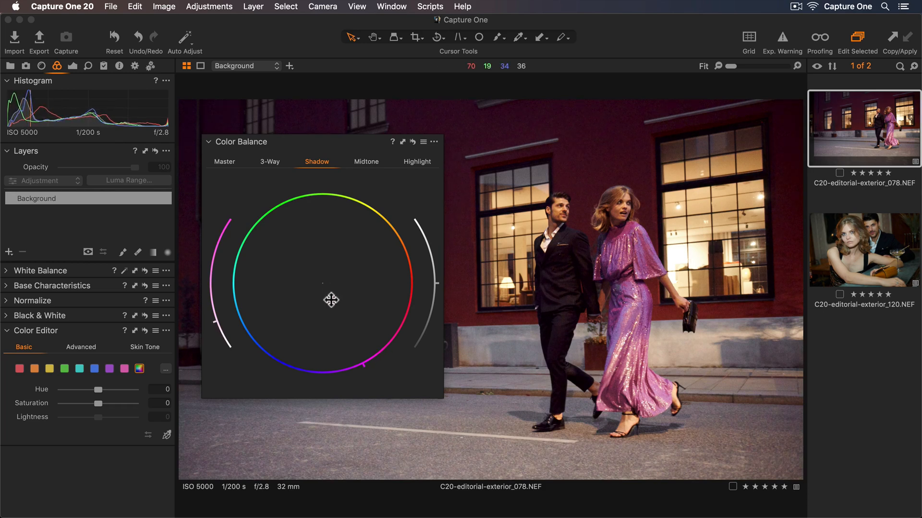
pyautogui.moveTo(435, 288)
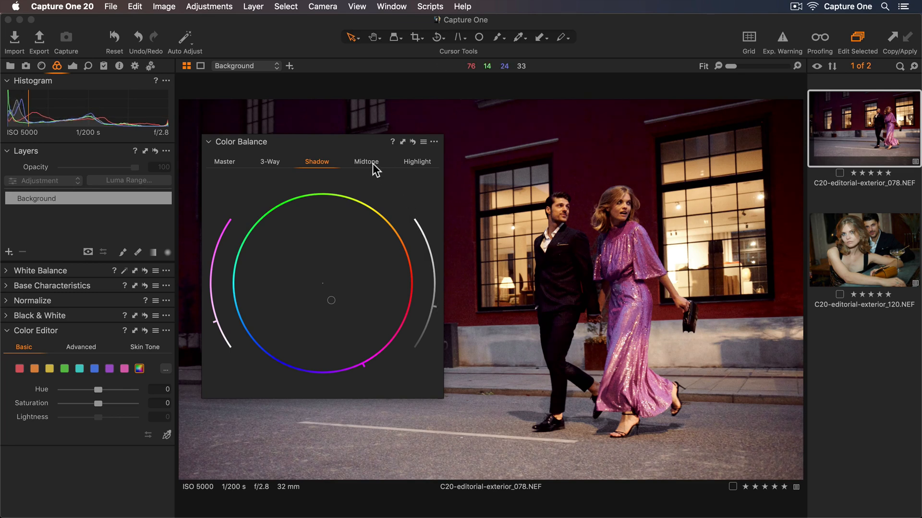
# Drag the Midtone wheel toward orange, then move to the Highlight wheel for the same warm shift.
pyautogui.click(366, 161)
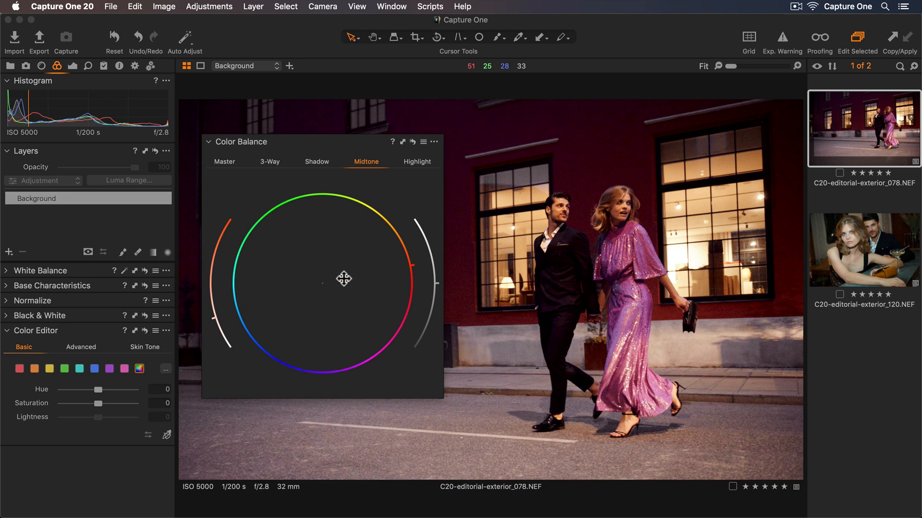
pyautogui.moveTo(440, 288)
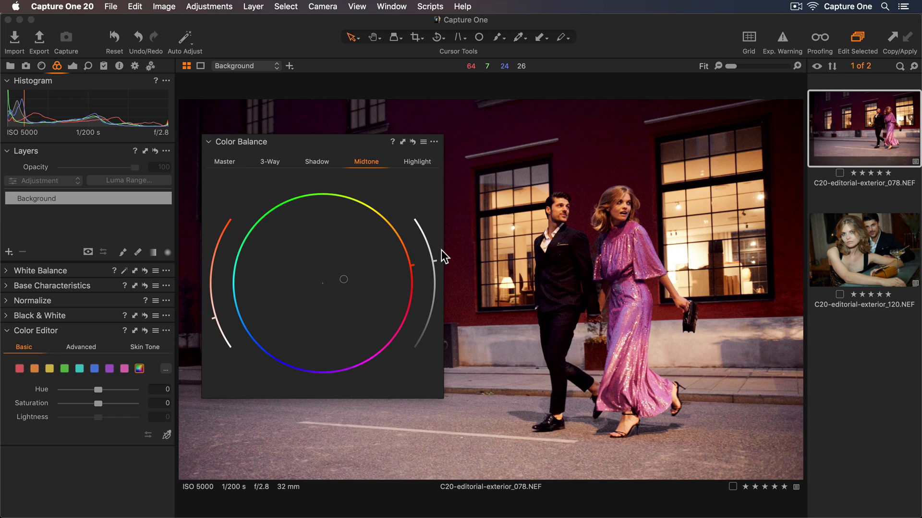
pyautogui.click(417, 161)
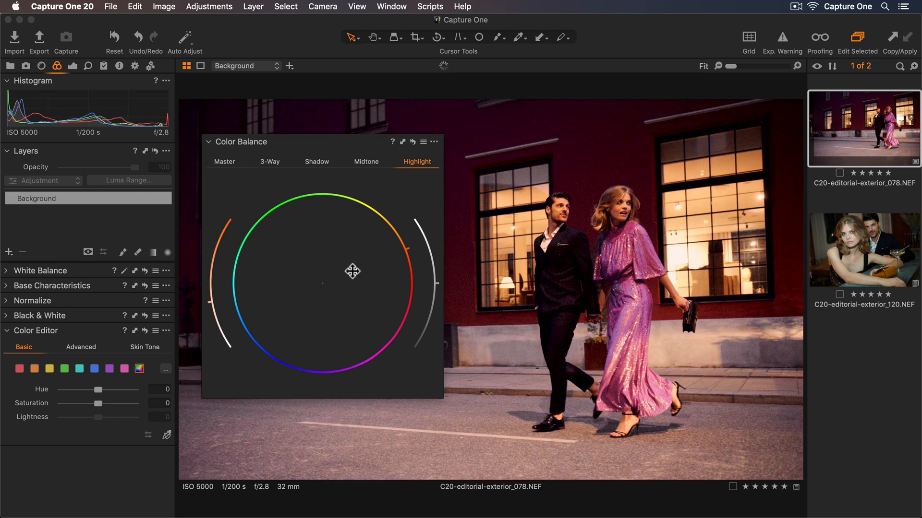
pyautogui.moveTo(441, 289)
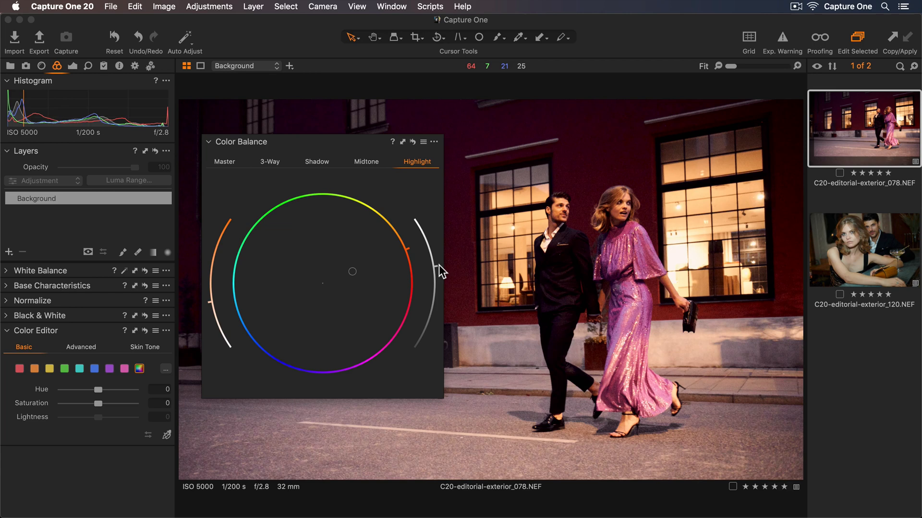
pyautogui.moveTo(230, 167)
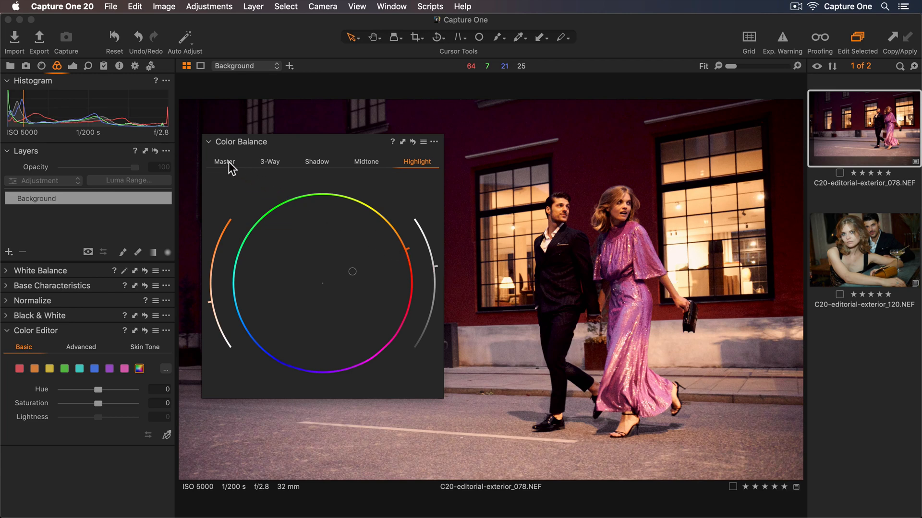
# Shift the Master colour balance toward cool blue and dock the tool back in the panel.
pyautogui.click(224, 161)
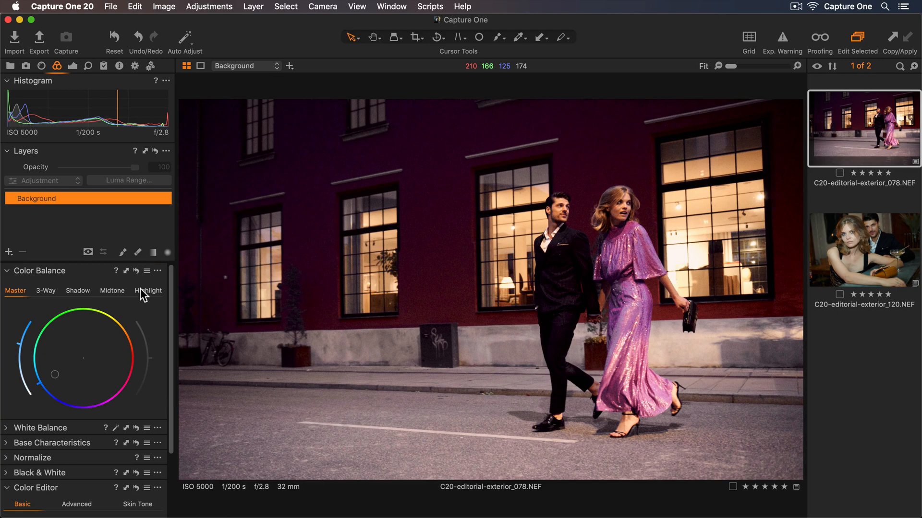
pyautogui.moveTo(156, 318)
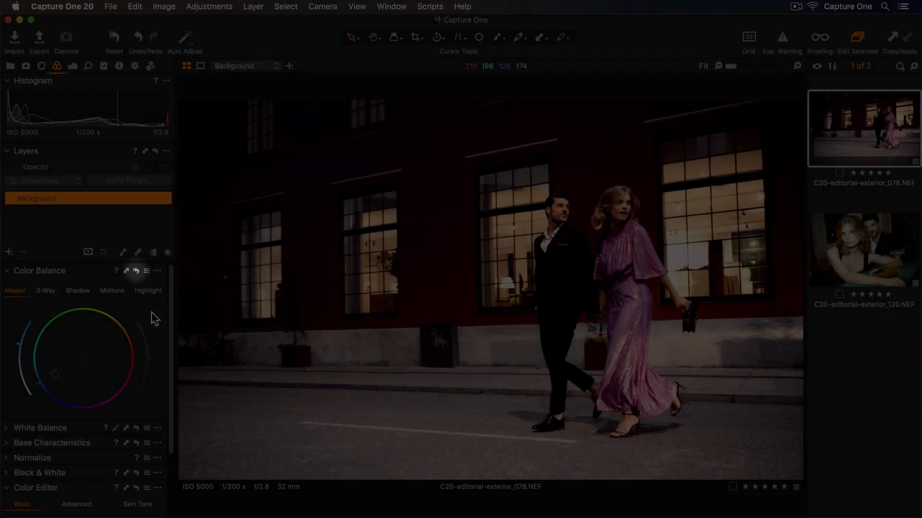
pyautogui.press('alt')
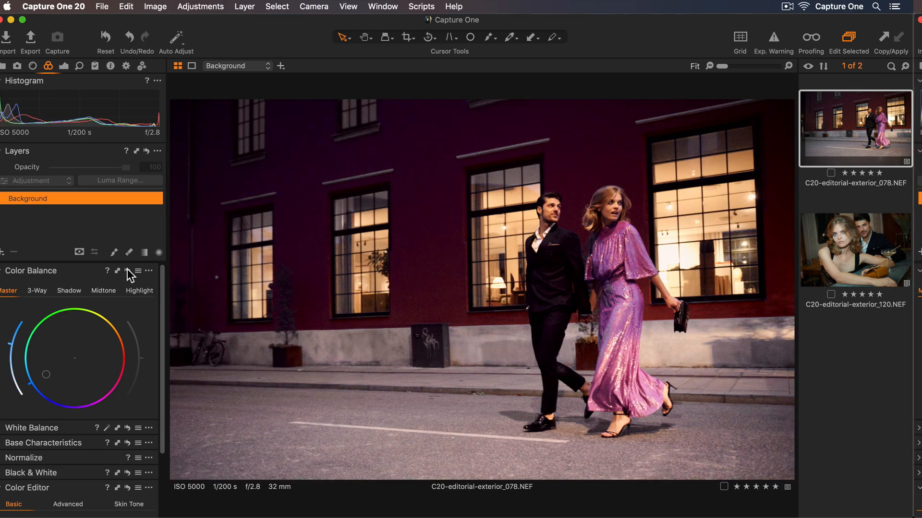
# On the bar portrait, create a new filled 'Color grade' layer and set its opacity to 50.
pyautogui.click(854, 248)
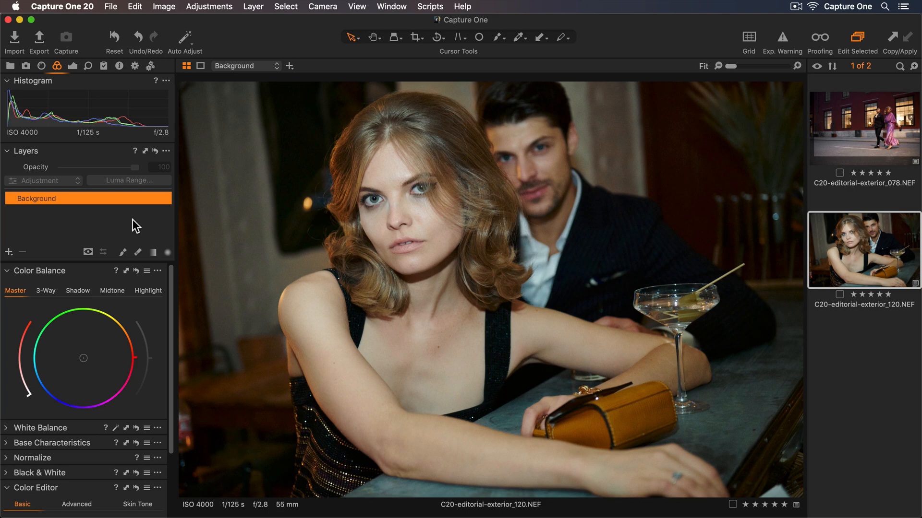
pyautogui.click(8, 251)
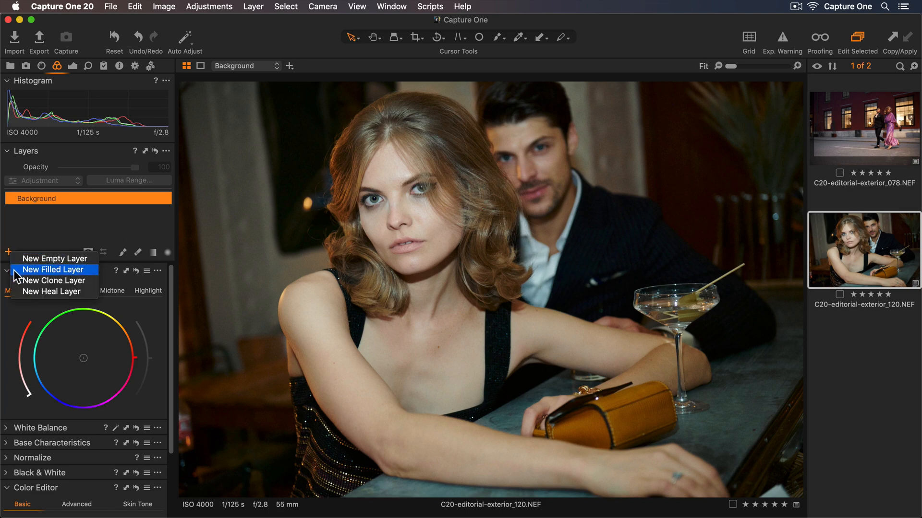
pyautogui.click(51, 269)
pyautogui.write('Color grade')
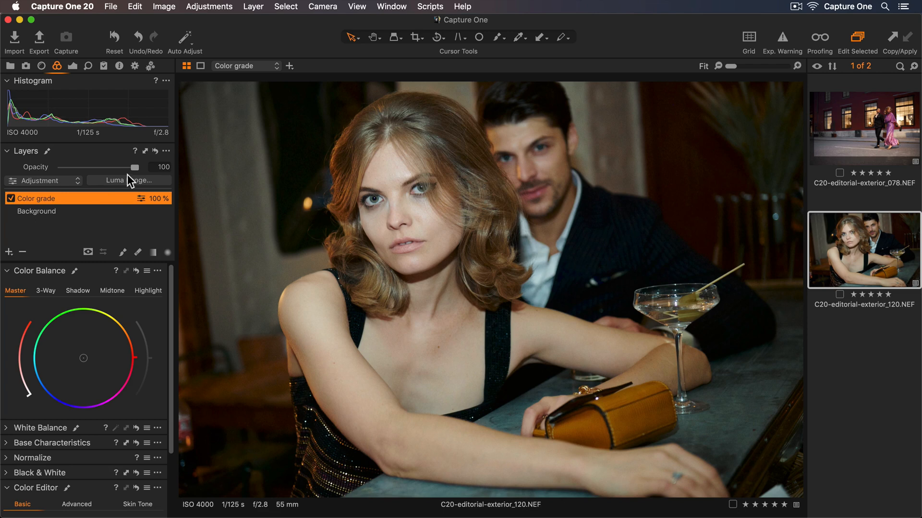
pyautogui.moveTo(138, 167); pyautogui.dragTo(99, 167)
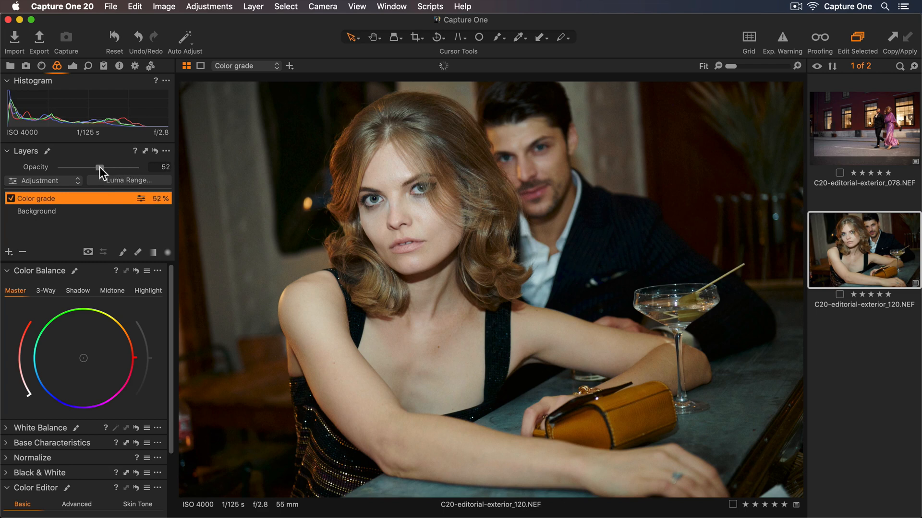
pyautogui.moveTo(99, 167); pyautogui.dragTo(94, 168)
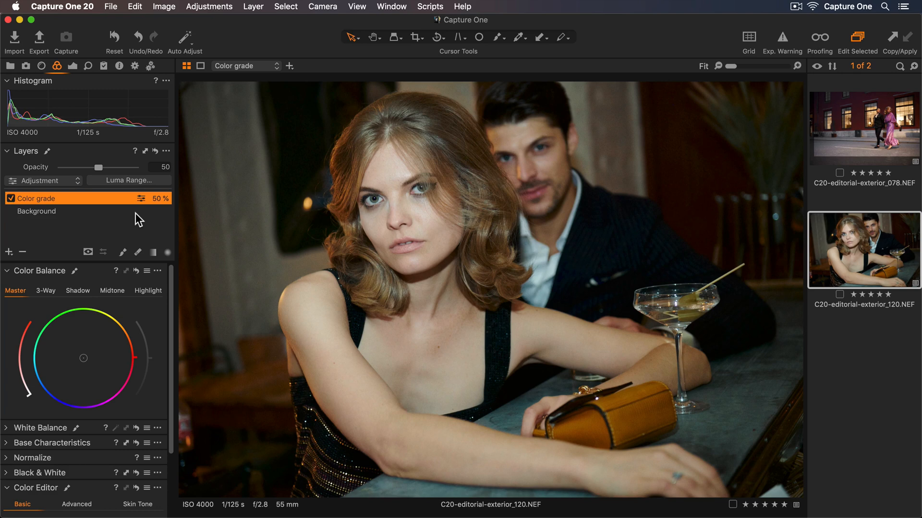
pyautogui.moveTo(53, 297)
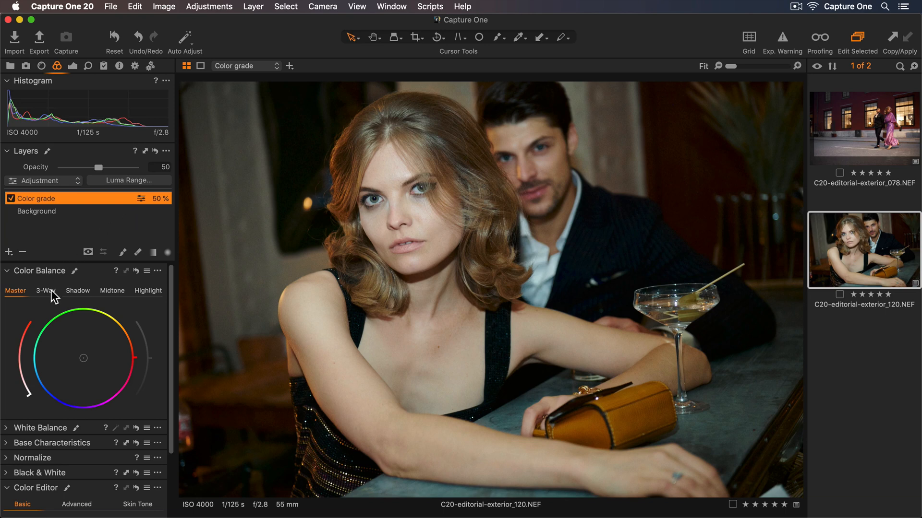
pyautogui.click(45, 290)
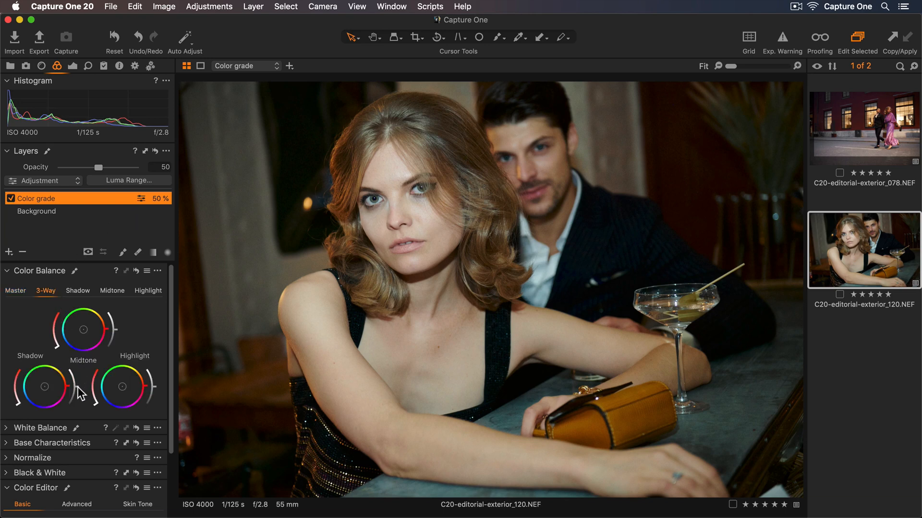
pyautogui.click(11, 198)
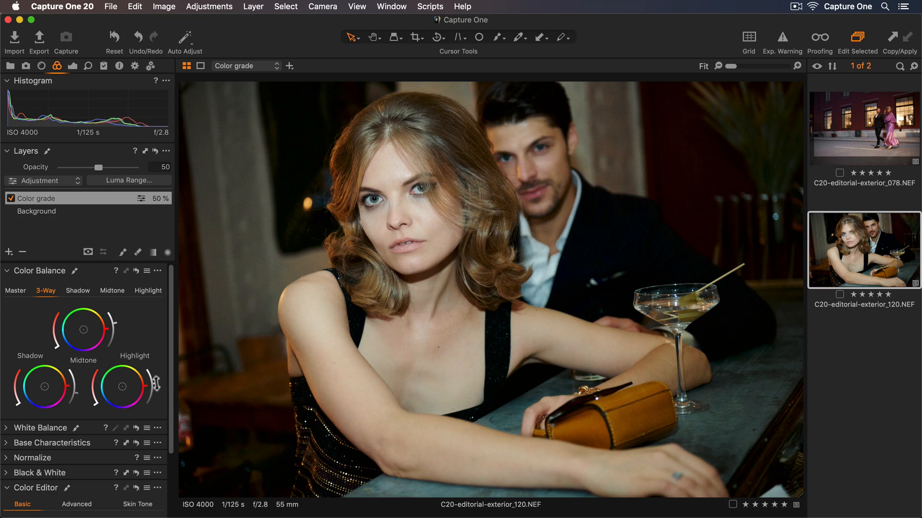
pyautogui.moveTo(157, 387)
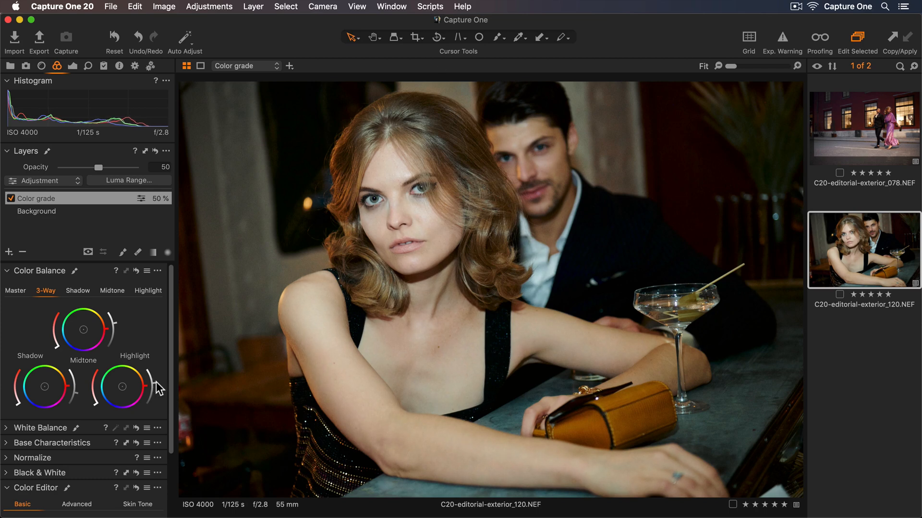
pyautogui.moveTo(88, 296)
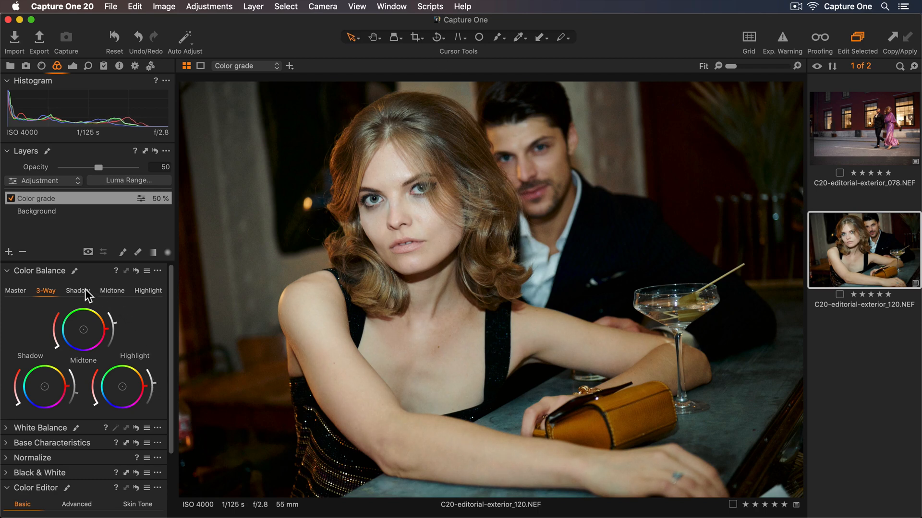
# On the Color grade layer, push shadows toward blue and highlights toward orange.
pyautogui.click(77, 290)
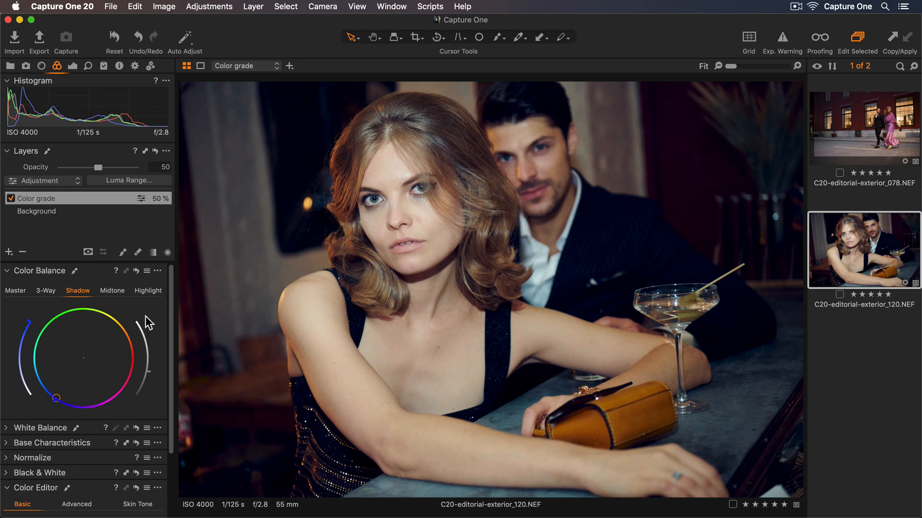
pyautogui.click(147, 290)
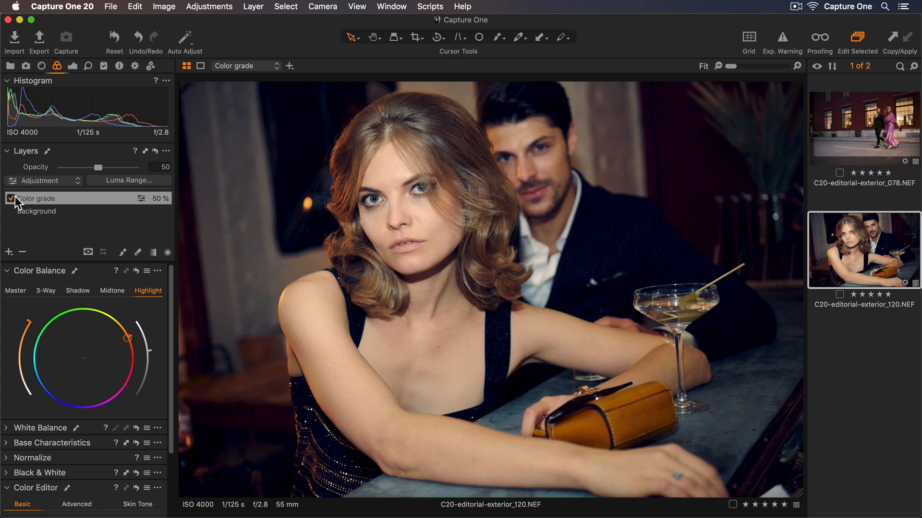
# Toggle the Color grade layer off and on to compare, then lower its opacity to about 25.
pyautogui.click(11, 198)
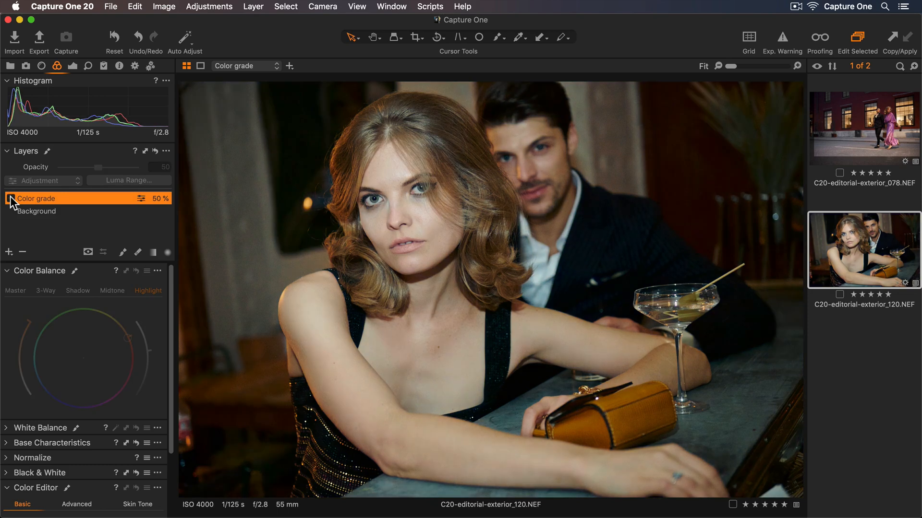
pyautogui.click(9, 198)
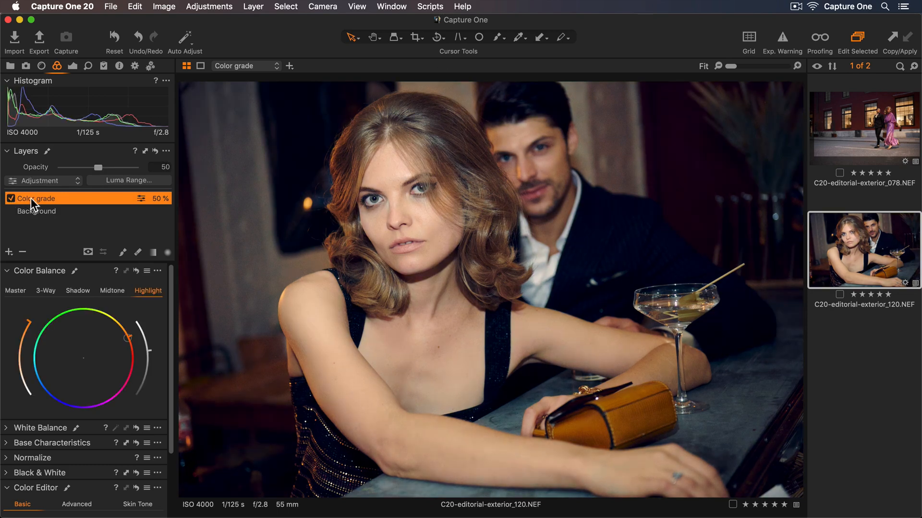
pyautogui.moveTo(101, 167); pyautogui.dragTo(75, 167)
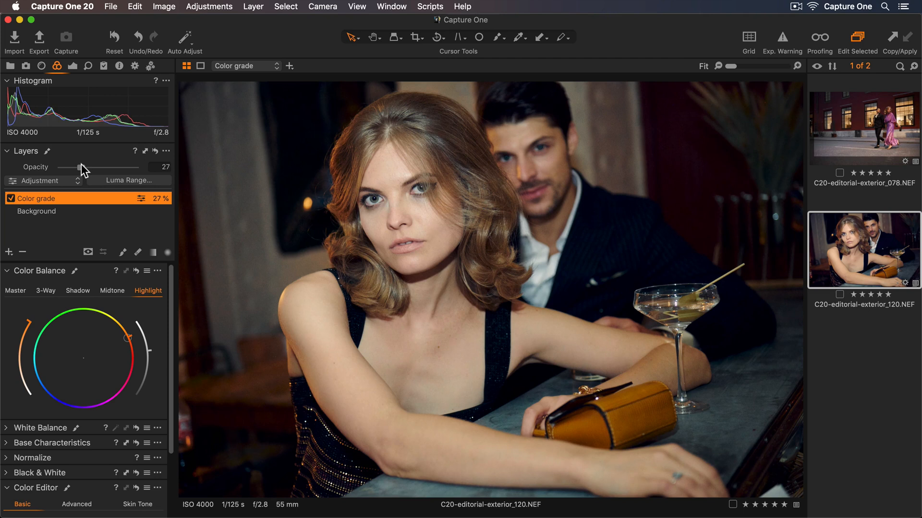
pyautogui.moveTo(82, 167); pyautogui.dragTo(78, 167)
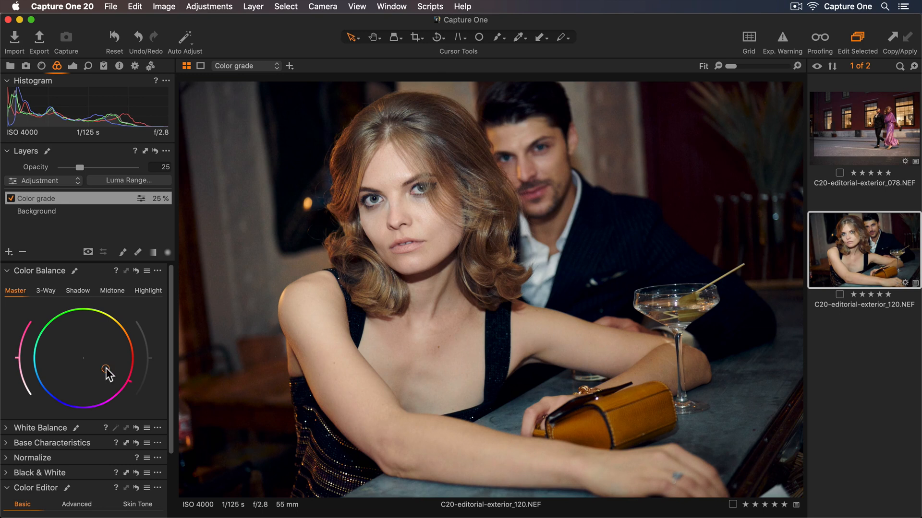
pyautogui.moveTo(149, 404)
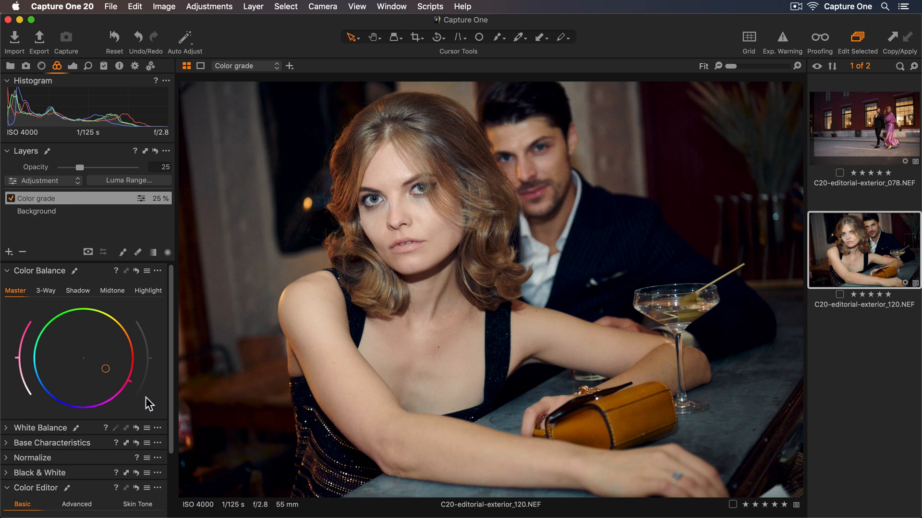